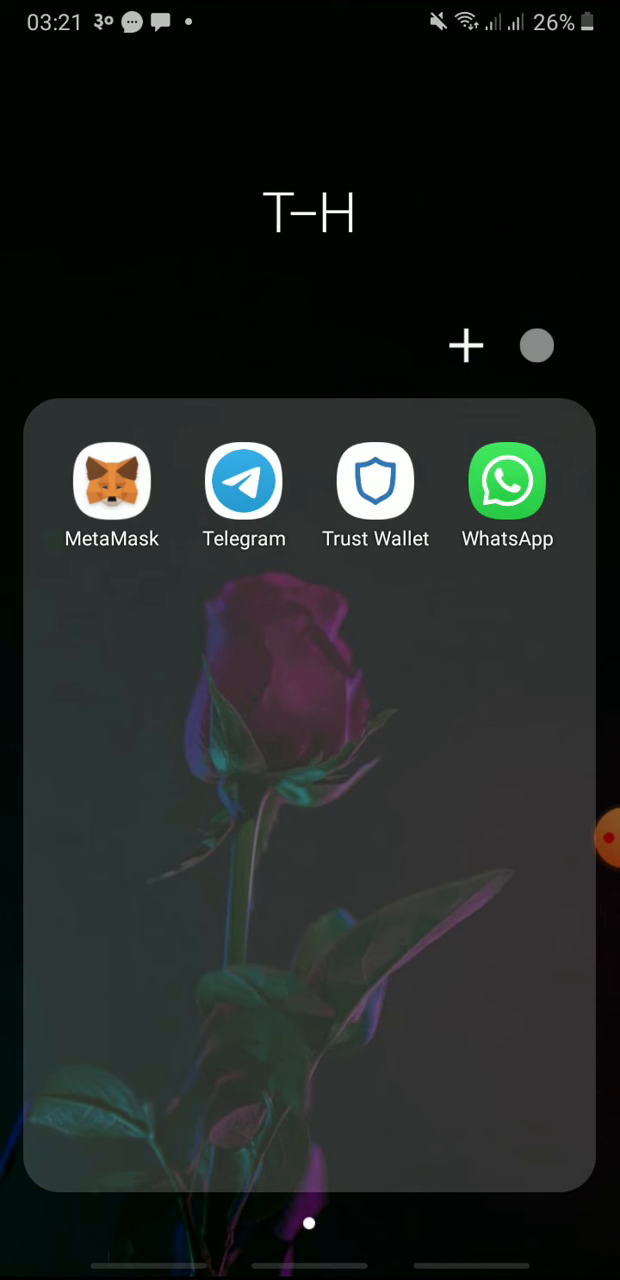
- Launch WhatsApp from the T-H folder on the Android home screen
click(507, 481)
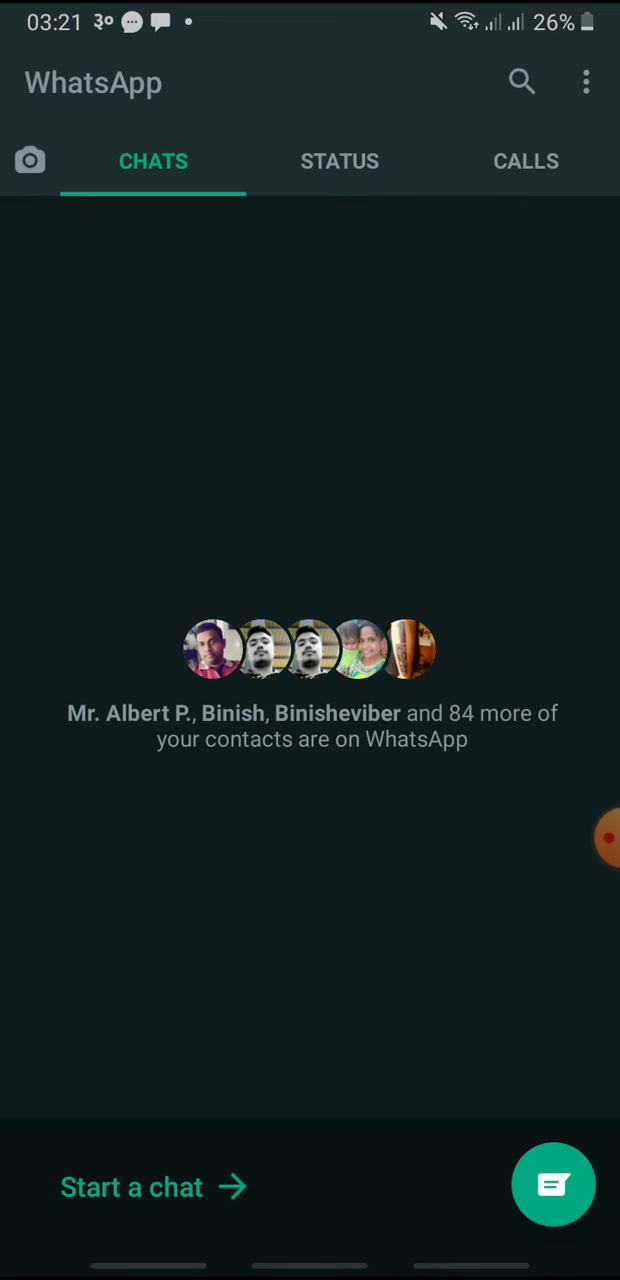
- Go to Settings > Account > Two-step verification from the overflow menu
click(586, 82)
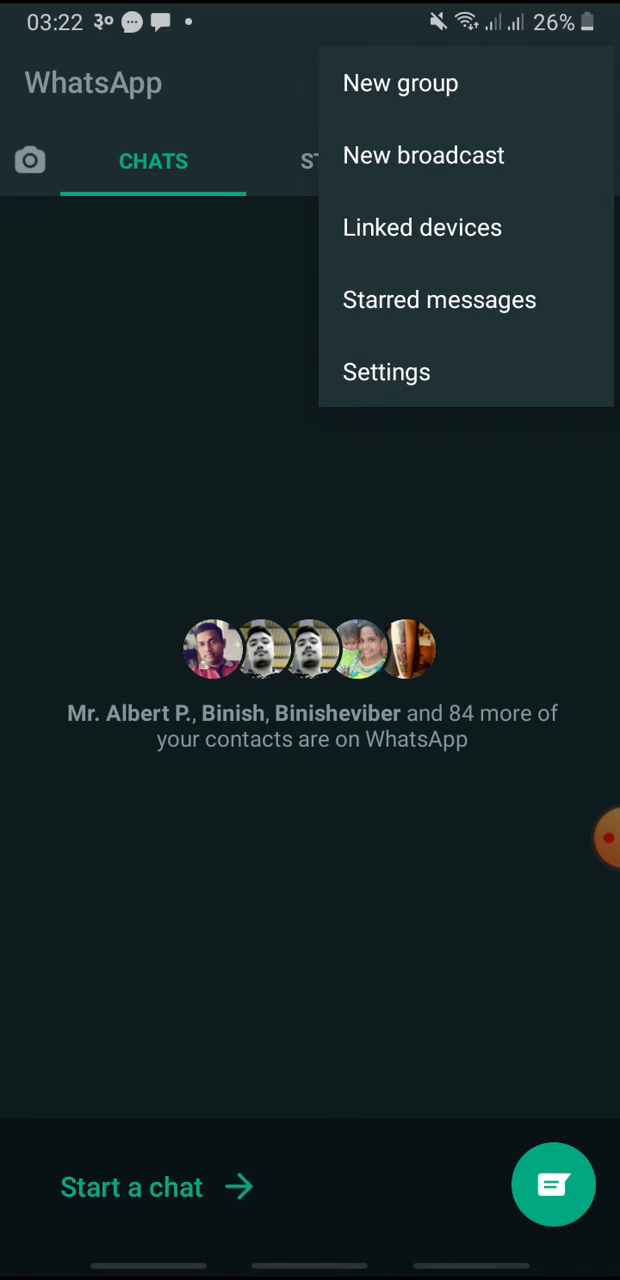
click(386, 371)
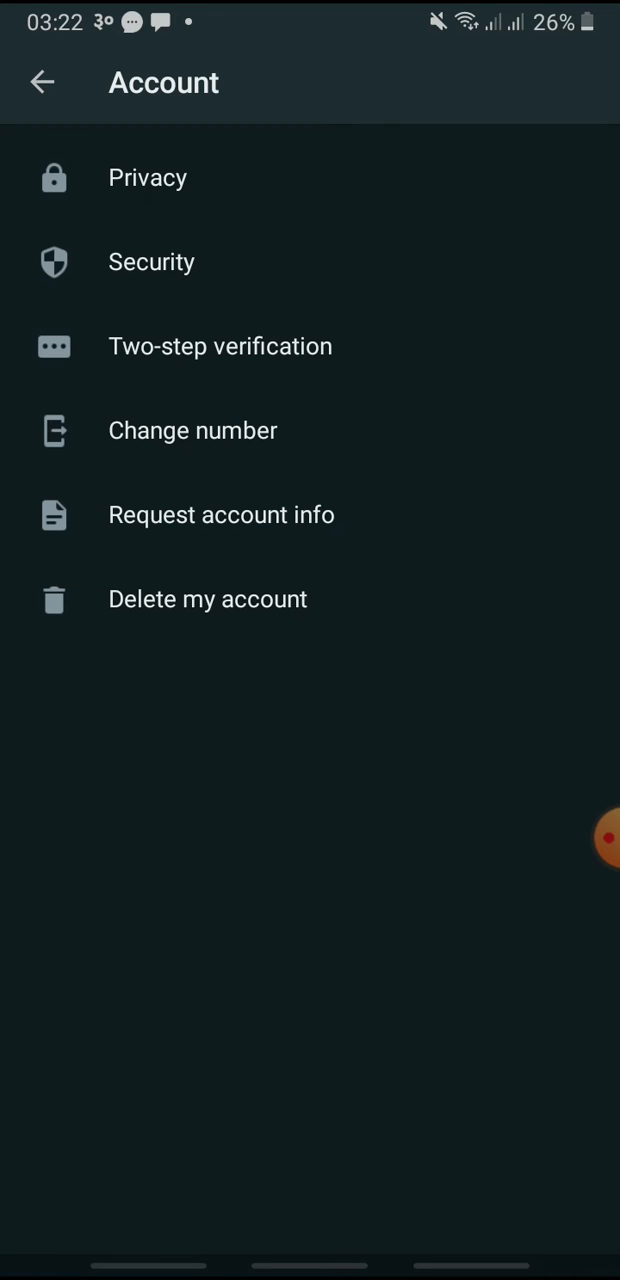
click(220, 346)
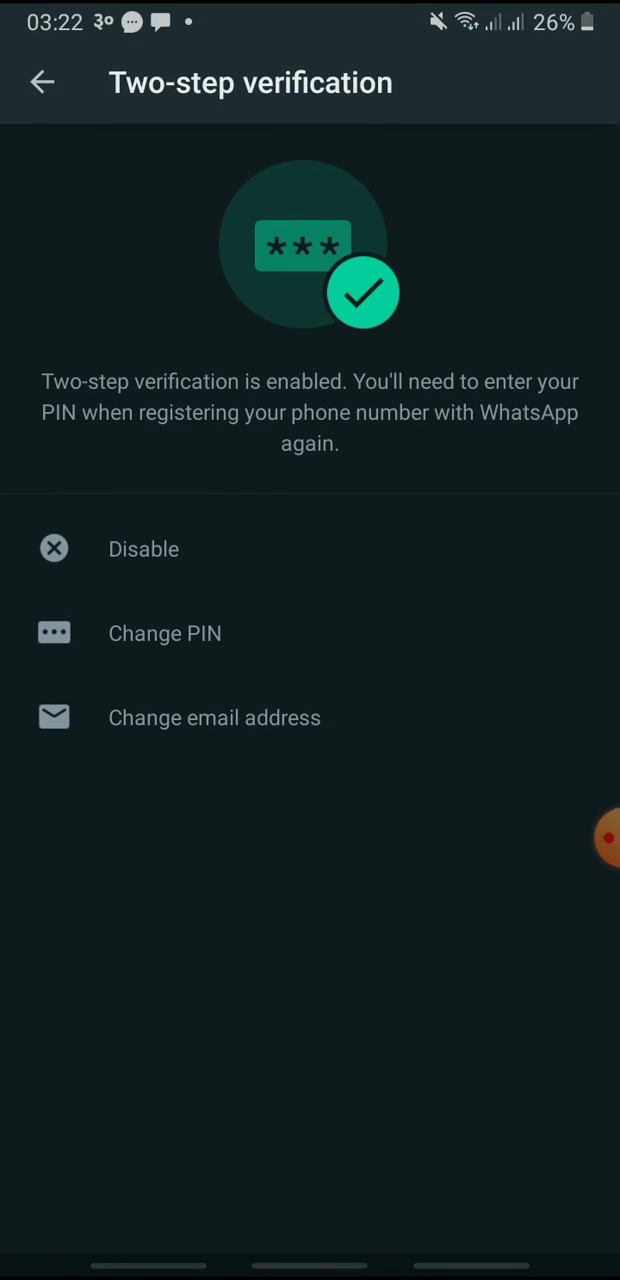
- Choose Change PIN, enter the new PIN and confirm with the check mark
click(164, 633)
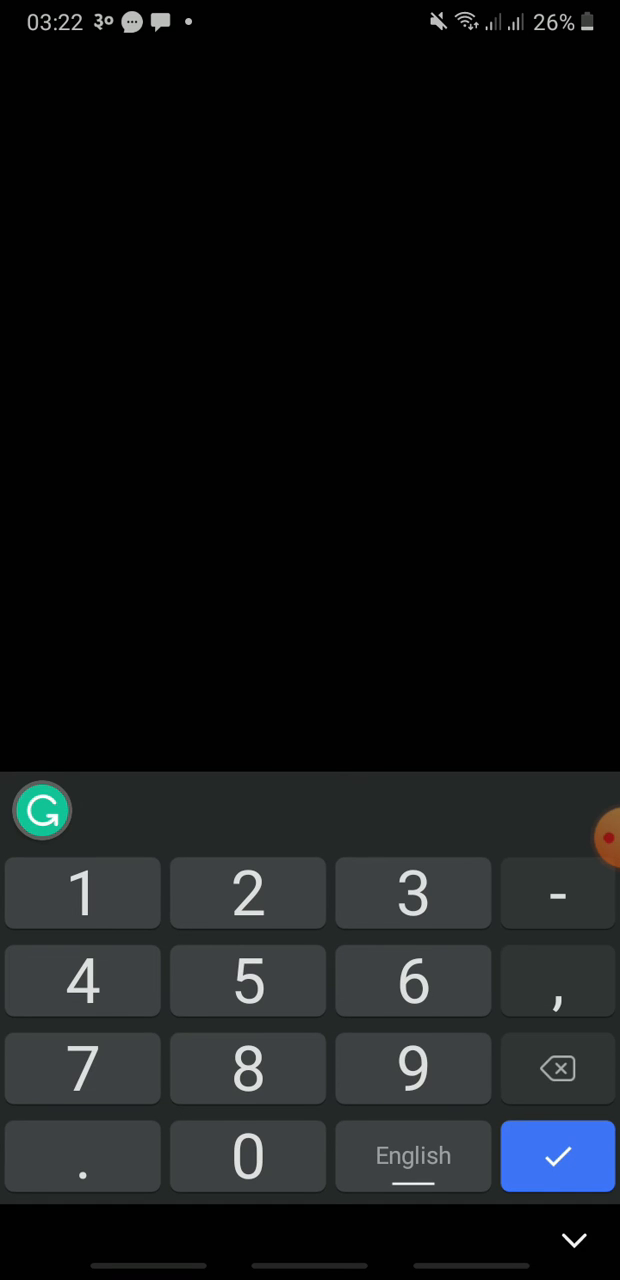
click(557, 1156)
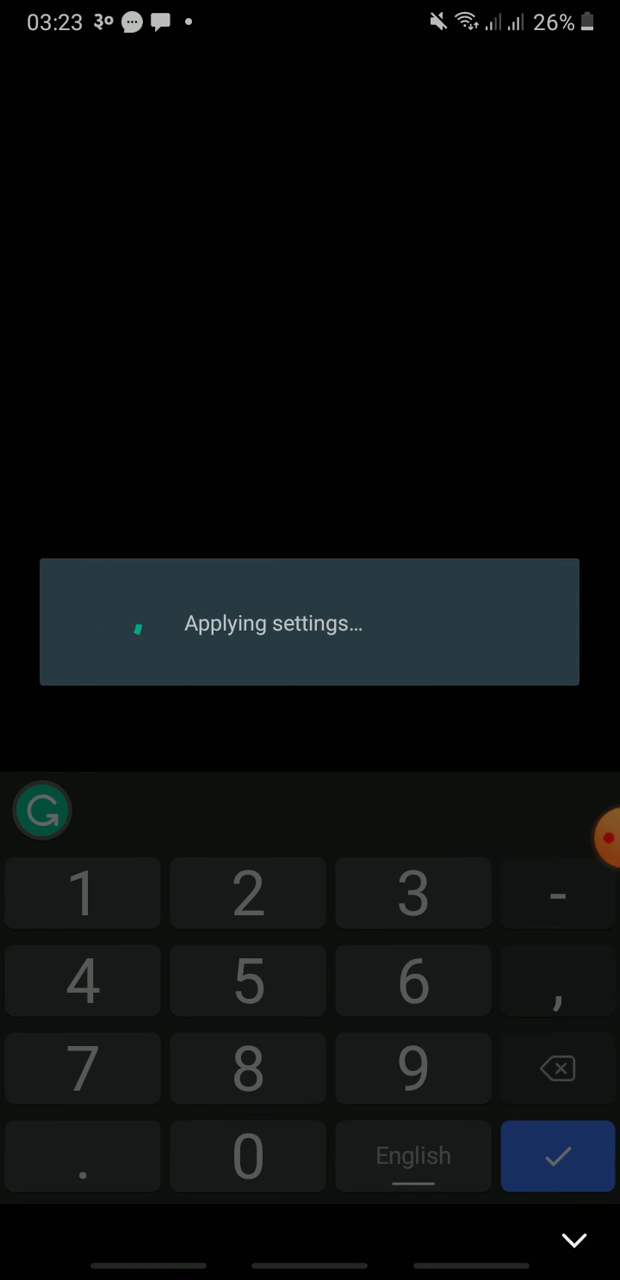